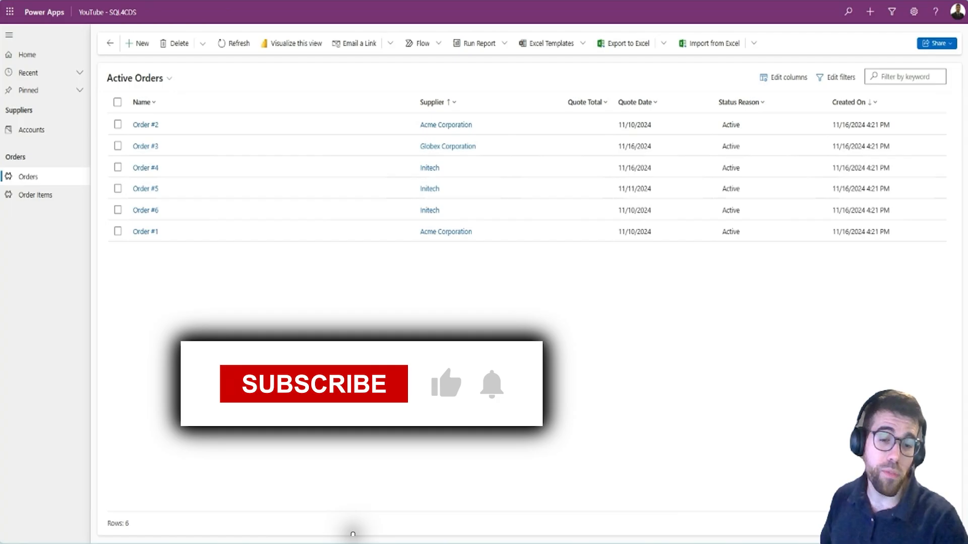
Preview the orders as an online spreadsheet and glance at the order items list before returning to orders
left_click(315, 385)
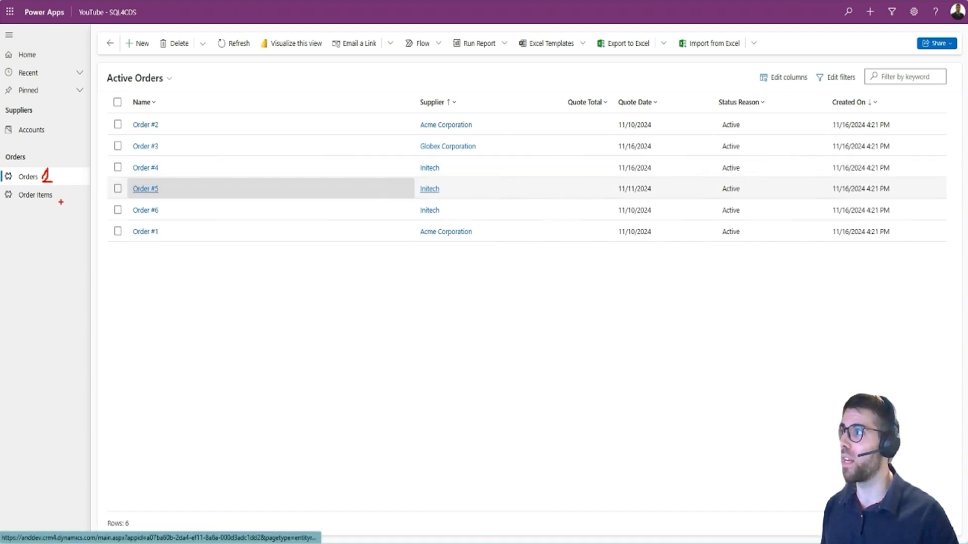
mouse_move(484, 183)
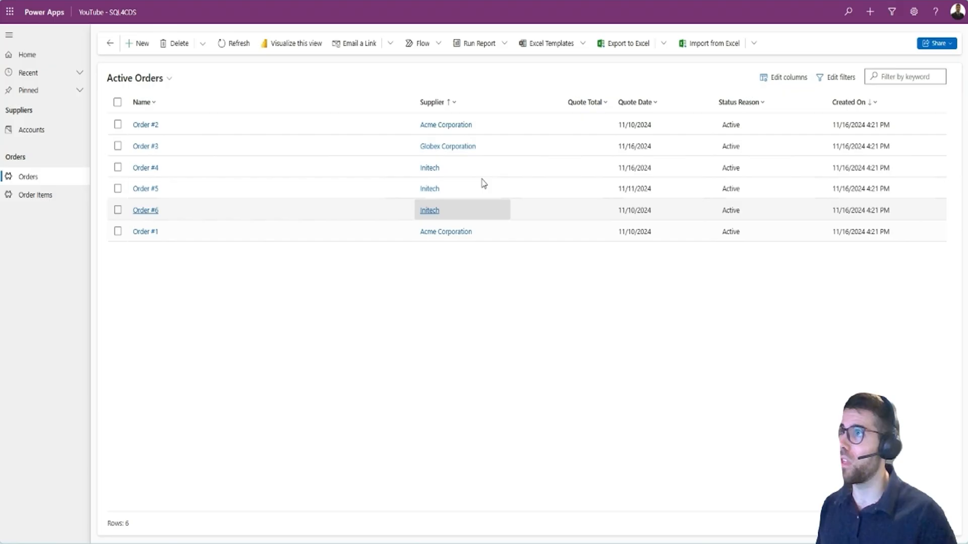
left_click(145, 125)
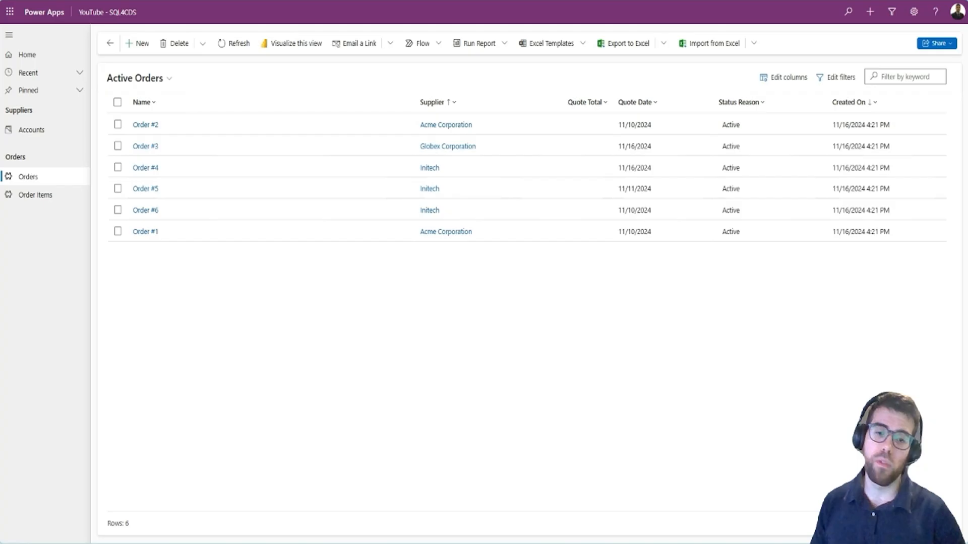
mouse_move(453, 81)
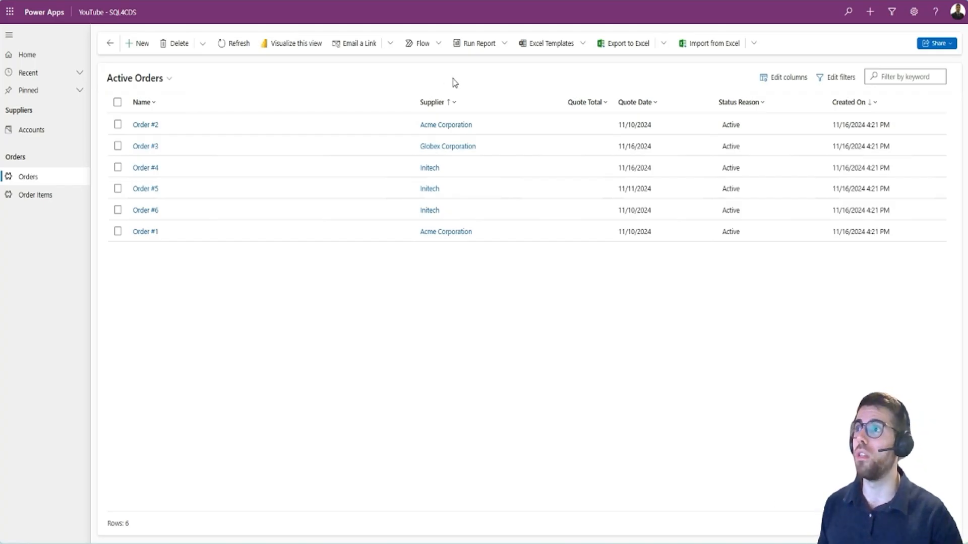
left_click(583, 101)
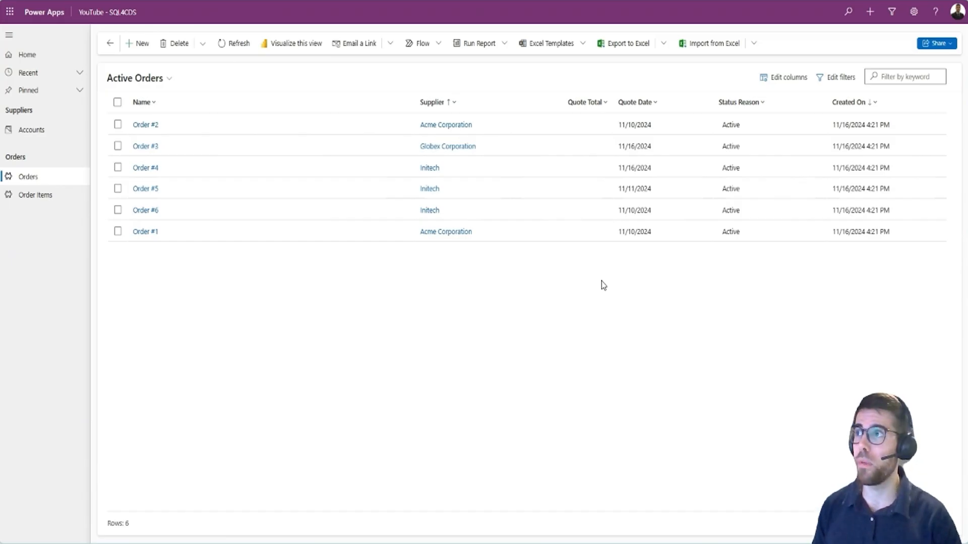
mouse_move(599, 288)
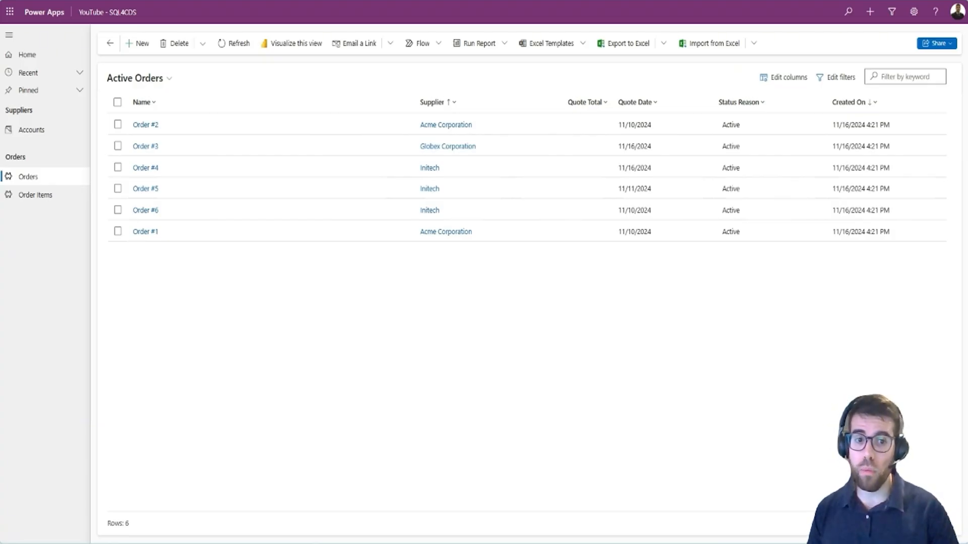
left_click(663, 43)
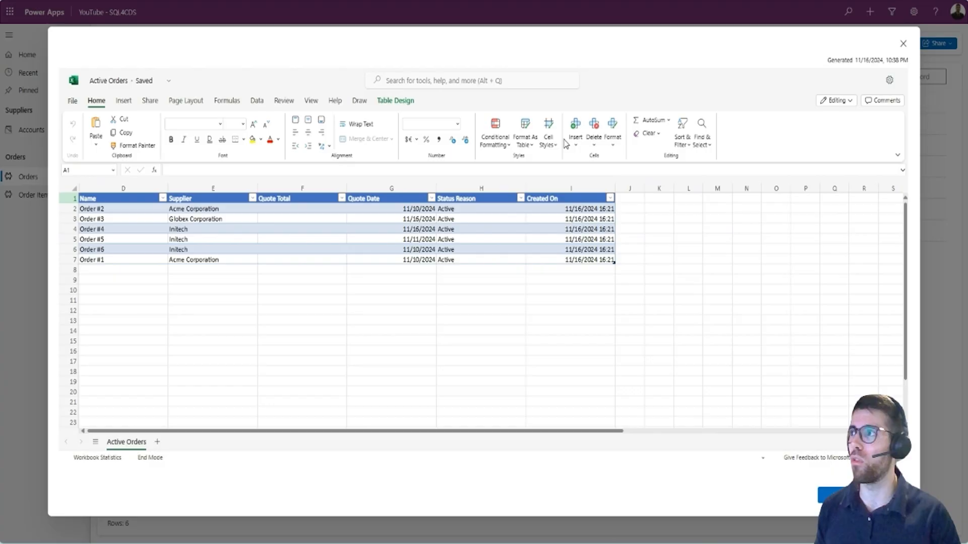
left_click(900, 43)
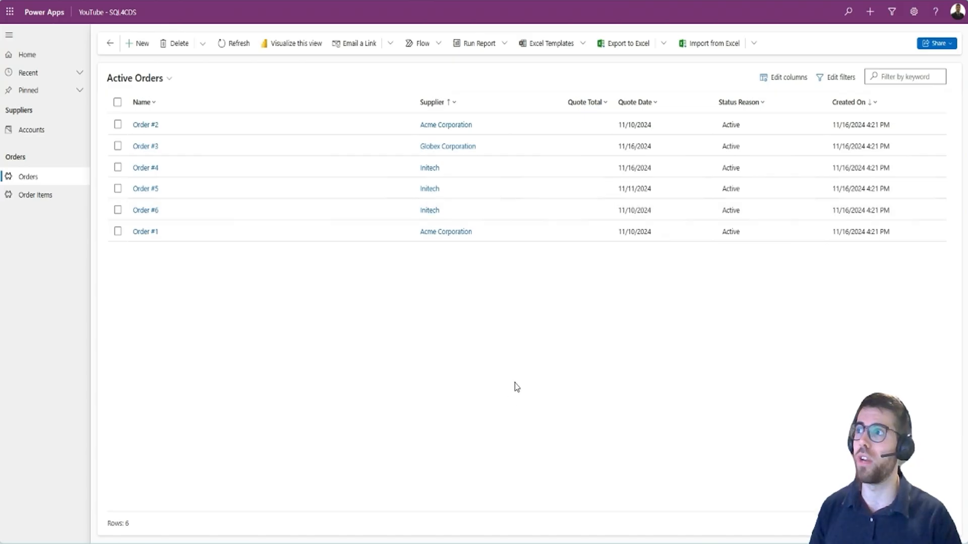
mouse_move(421, 521)
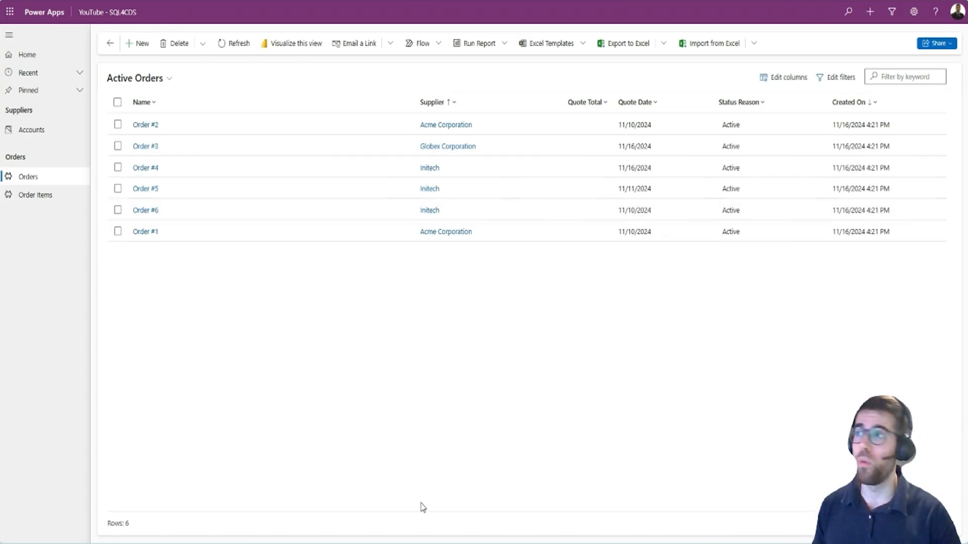
mouse_move(353, 339)
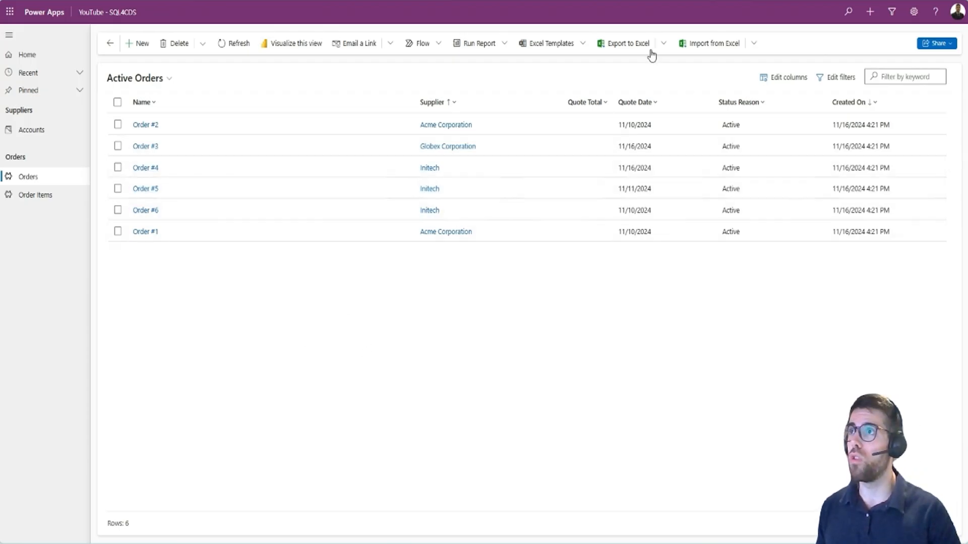
left_click(664, 43)
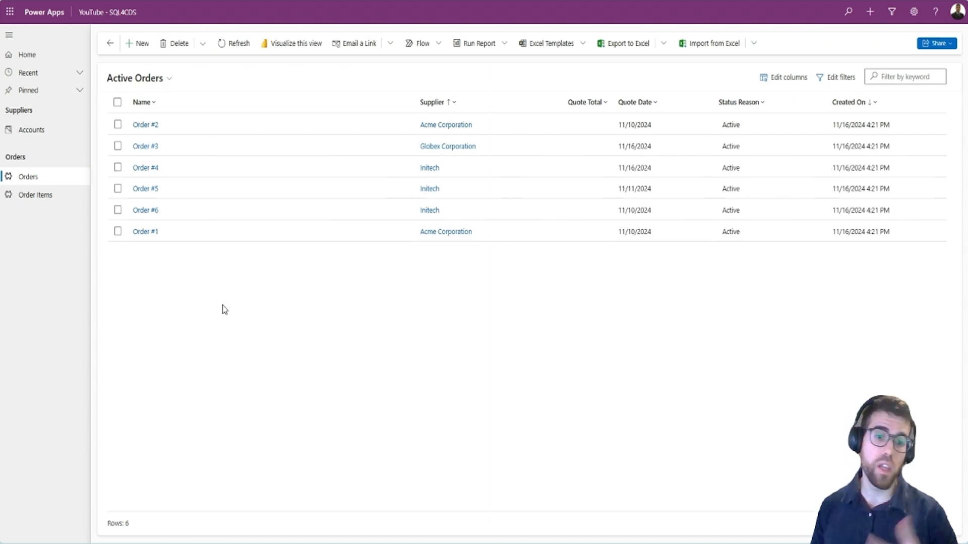
mouse_move(437, 269)
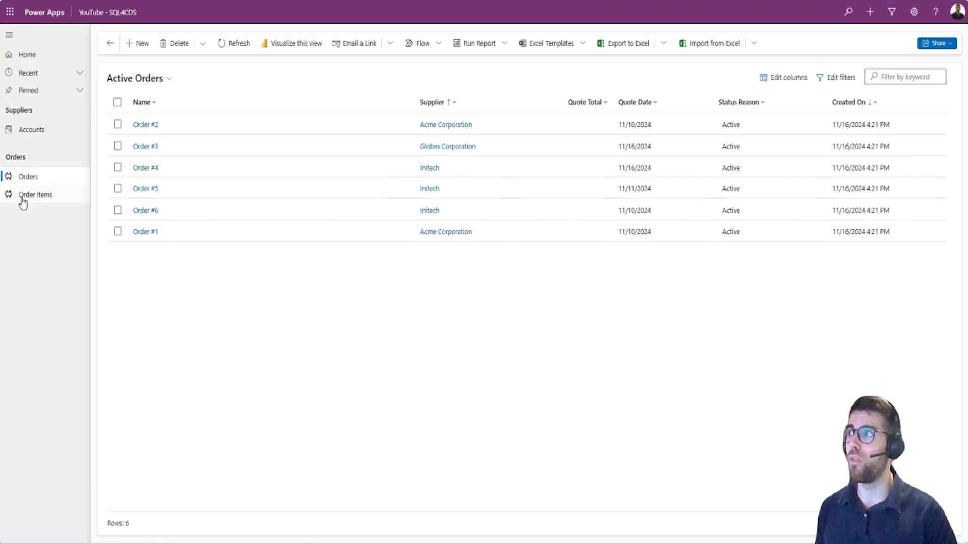
left_click(36, 195)
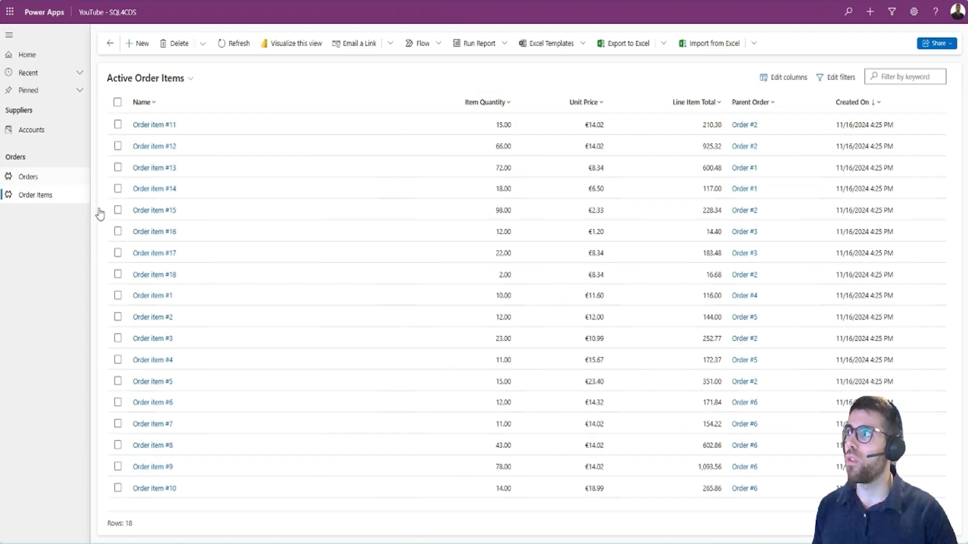
left_click(24, 176)
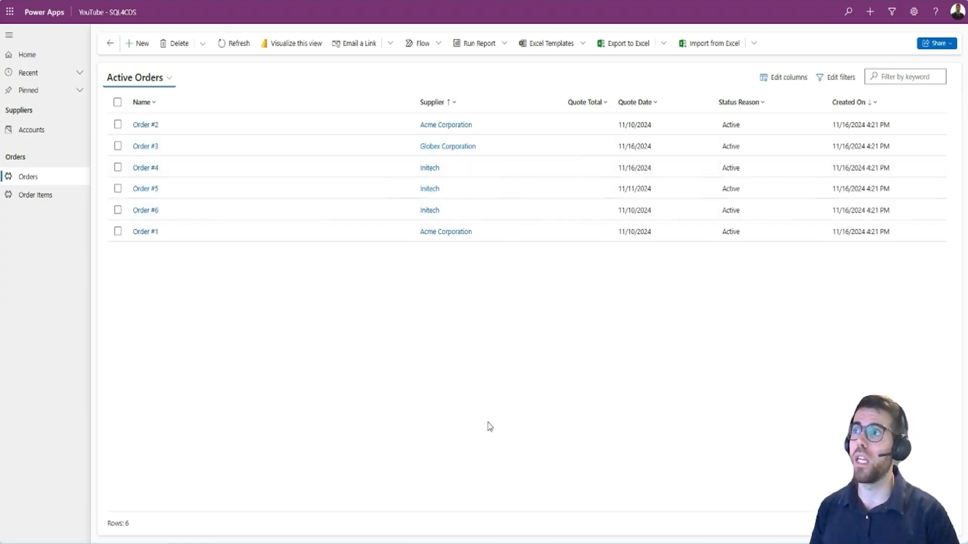
mouse_move(688, 497)
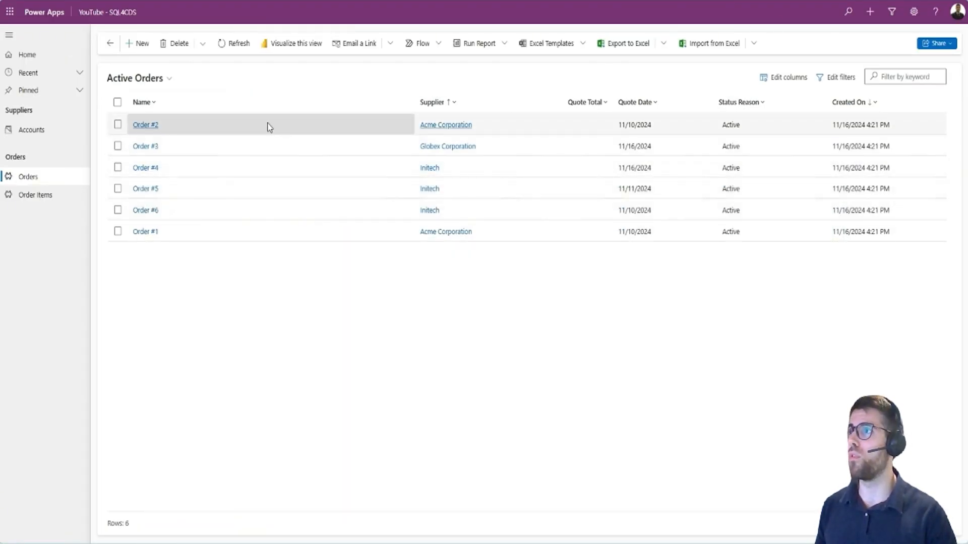
Show the Order #2 form's logical field names (abg_quotedate, abg_supplierid, abg_quotetotal) via the Level up extension
left_click(145, 125)
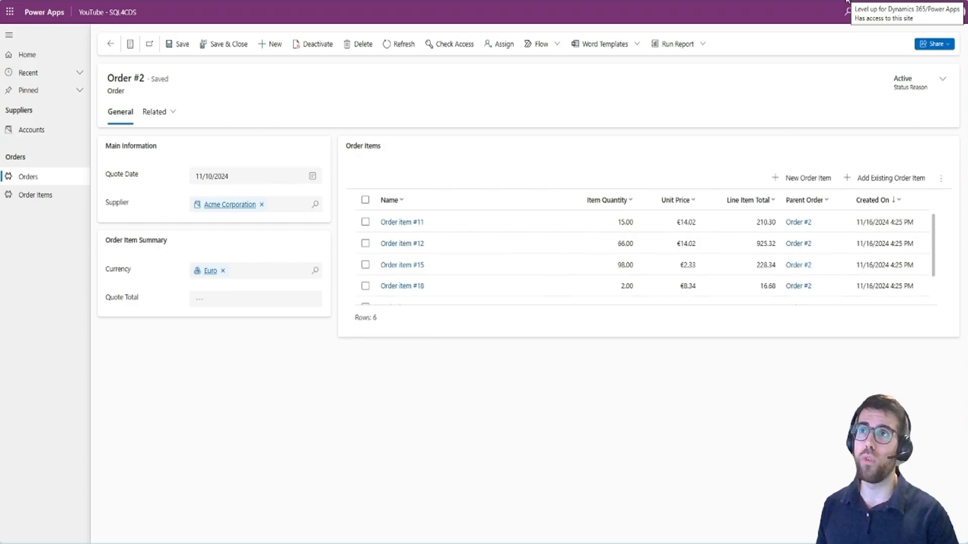
left_click(846, 5)
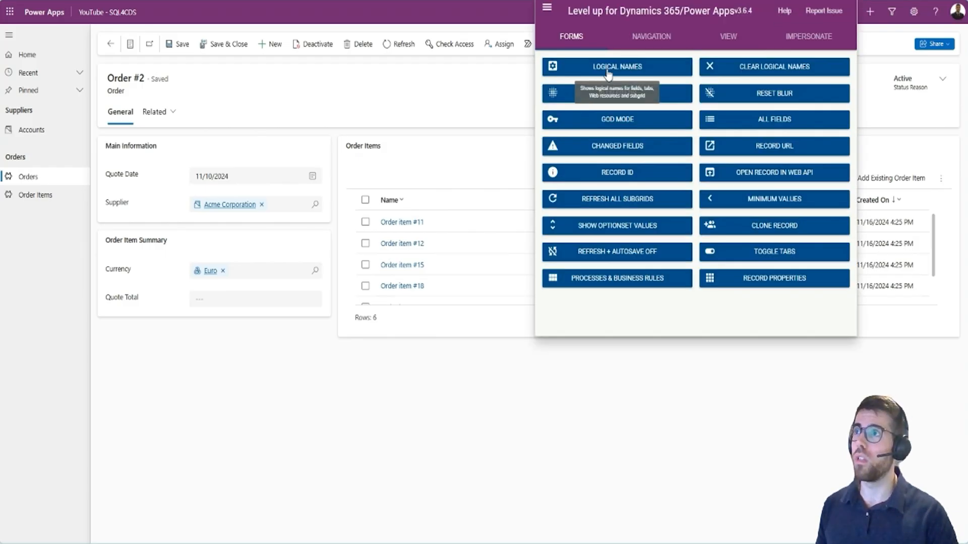
left_click(617, 67)
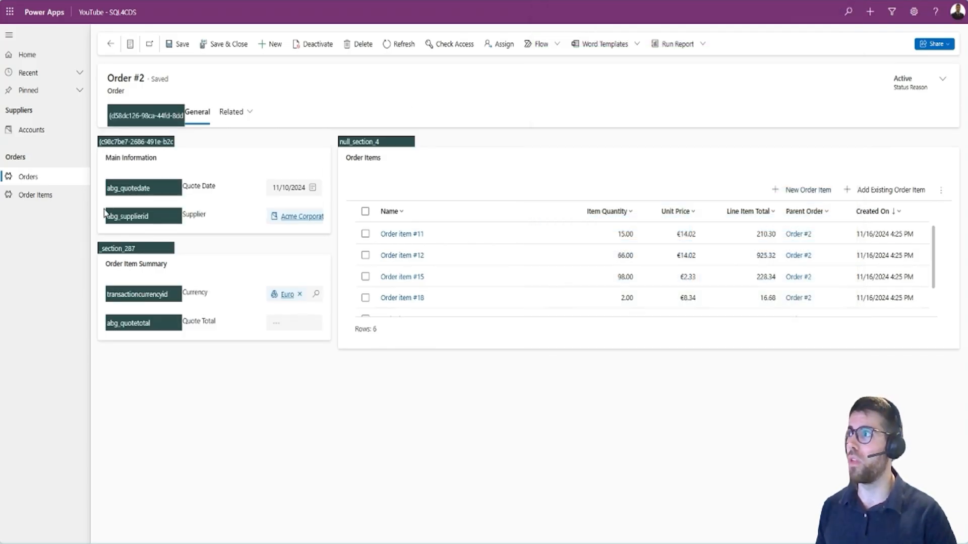
mouse_move(381, 418)
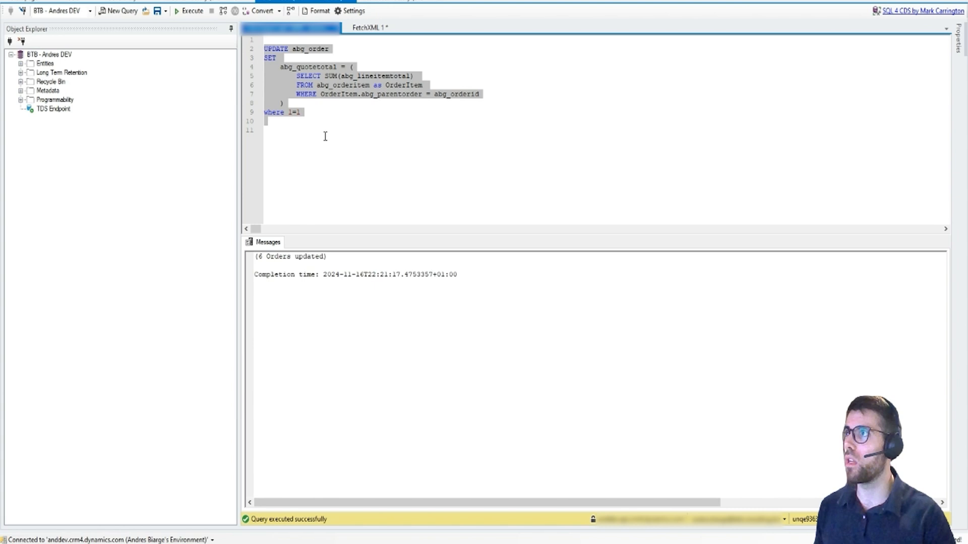
Rerun the quote-total UPDATE in SQL 4 CDS and confirm Yes to All for the 6 orders
left_click(181, 10)
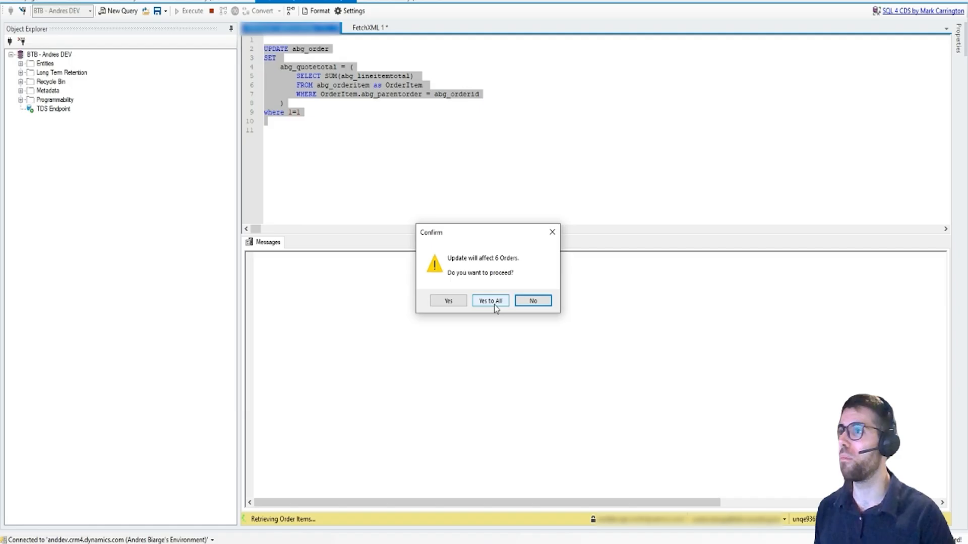
left_click(490, 300)
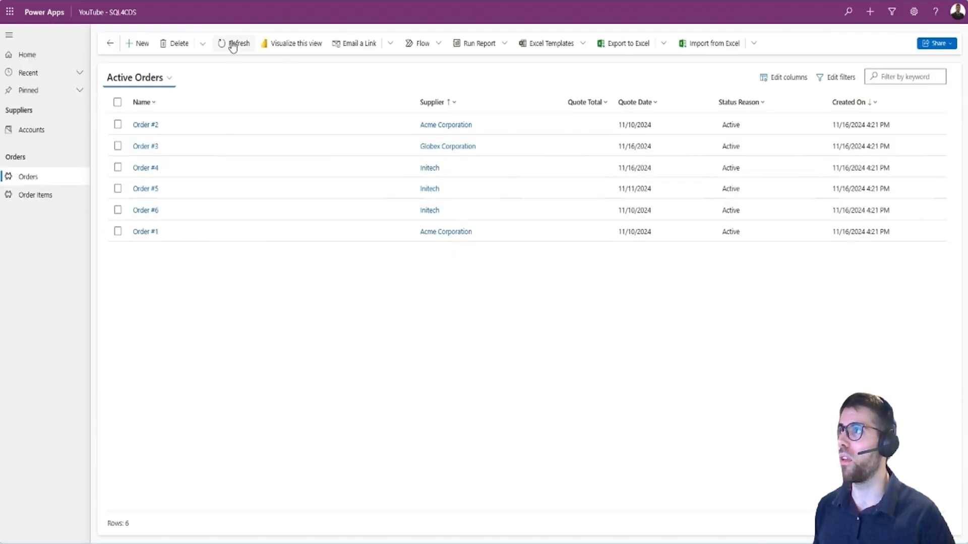
Refresh Active Orders so Quote Total shows summed amounts such as €1,984.41 for Order #2
left_click(236, 43)
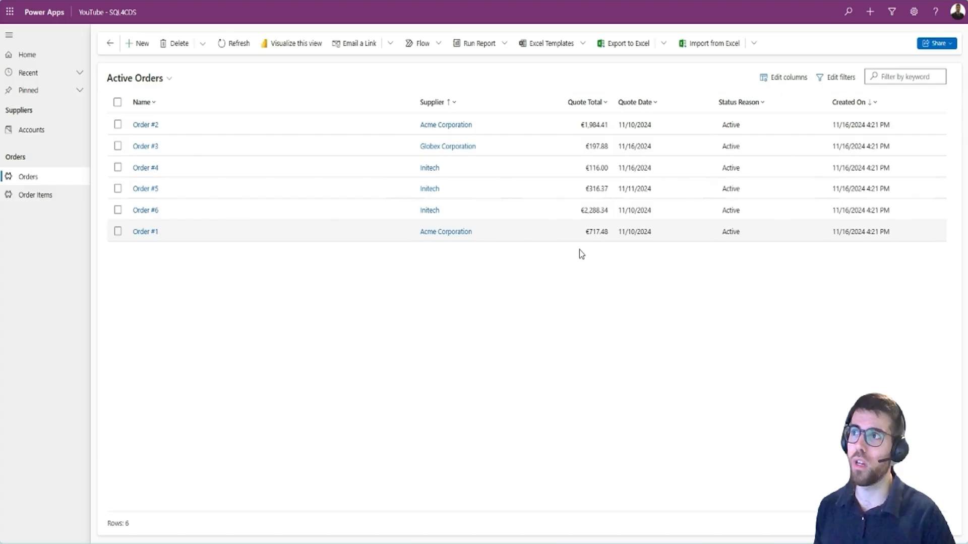
left_click(145, 125)
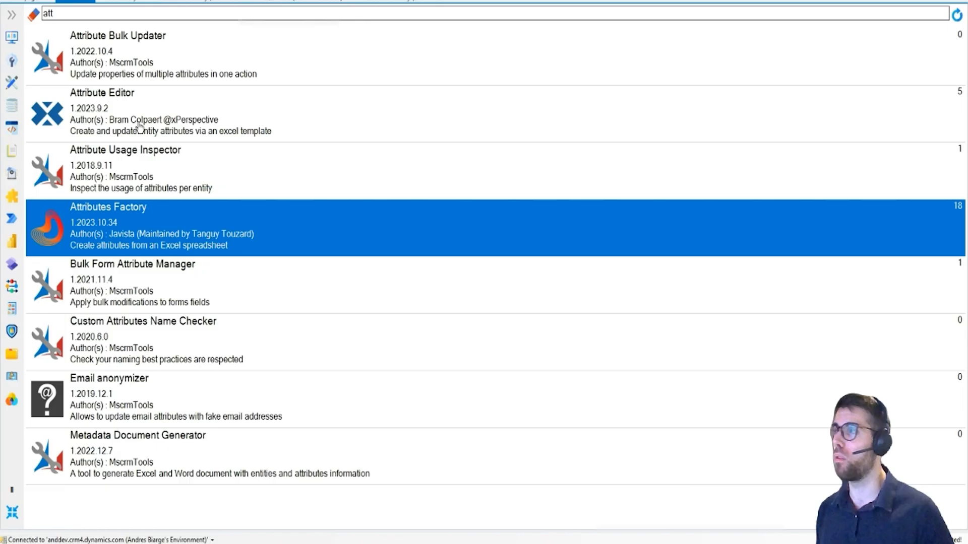
Filter the XrmToolBox tool library with 'sql' to leave only SQL 4 CDS 9.3.0.0
type("sql")
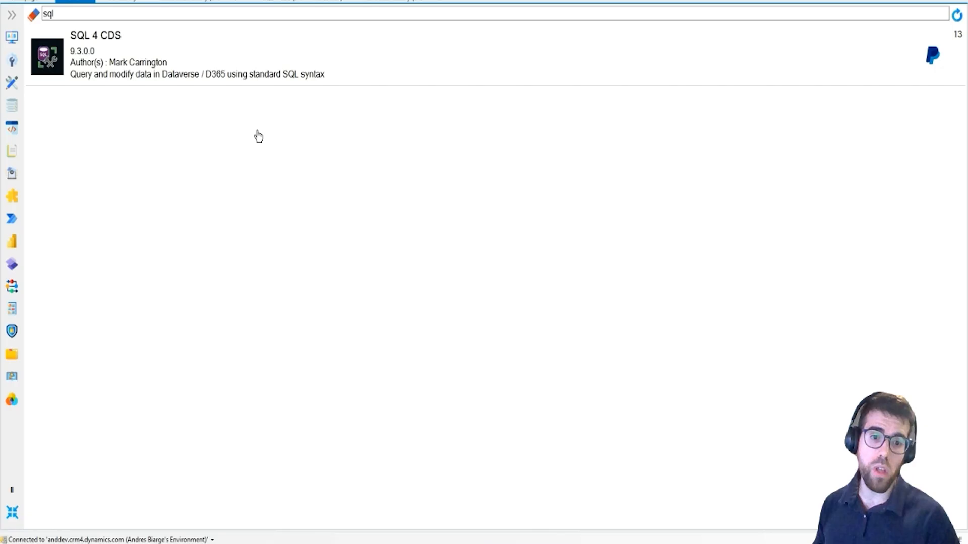
mouse_move(248, 141)
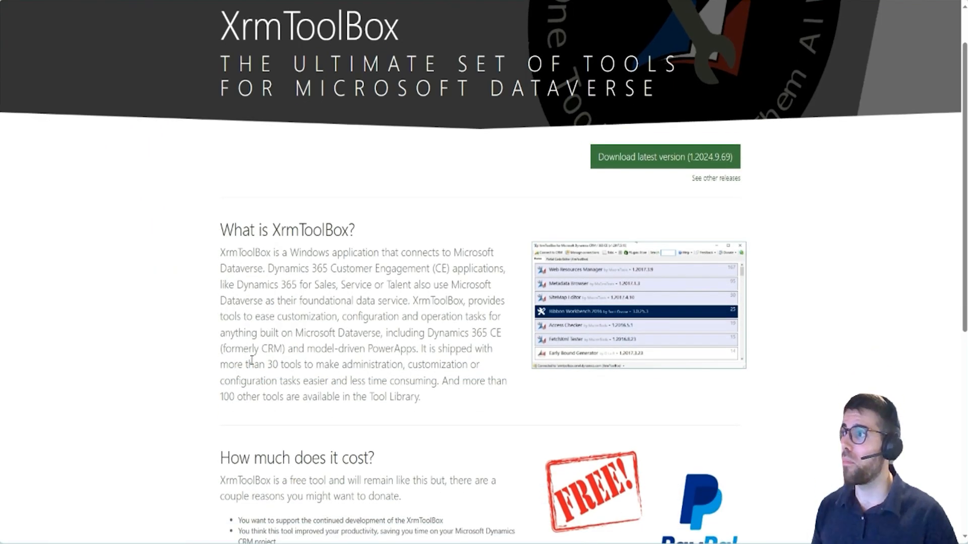
left_click_drag(264, 364, 403, 364)
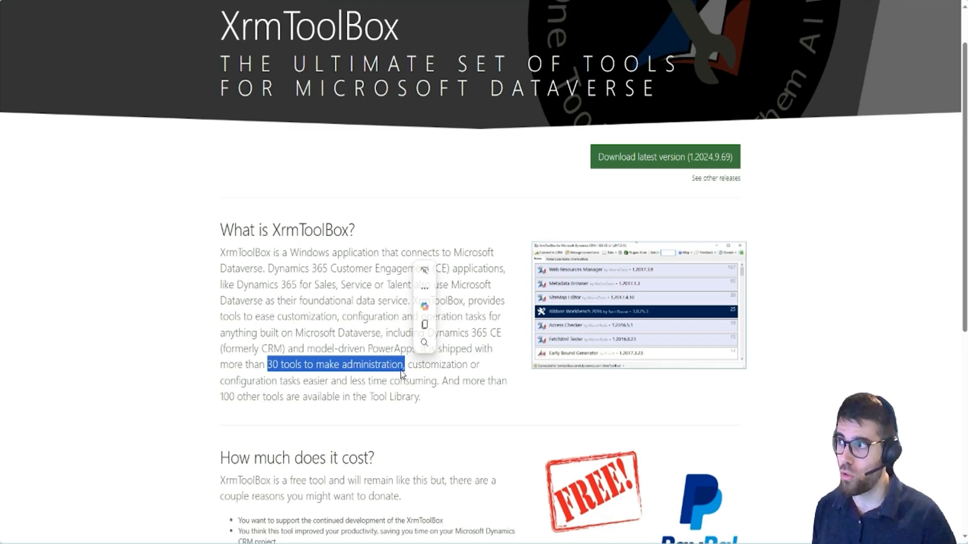
left_click(169, 406)
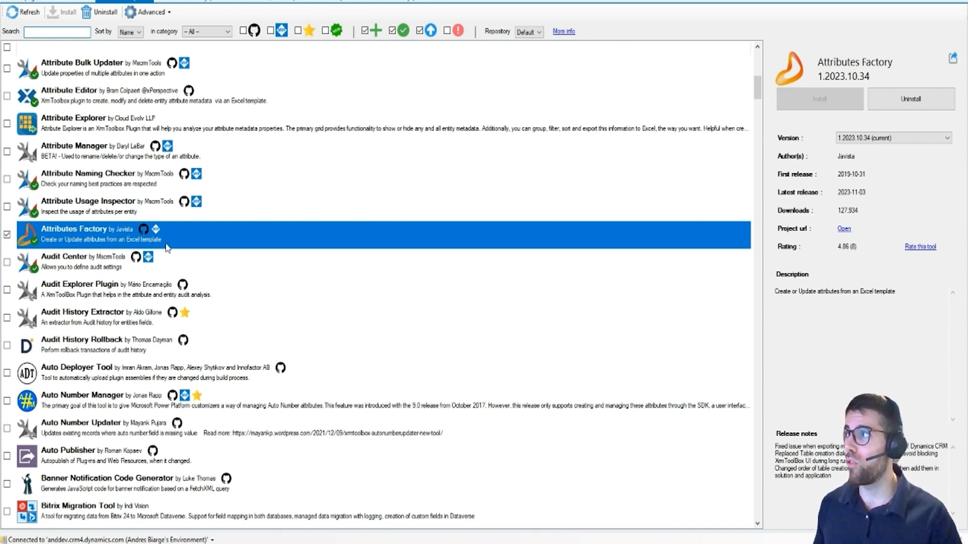
Show the Attributes Factory tool's library details with its version, downloads and rating
left_click(75, 236)
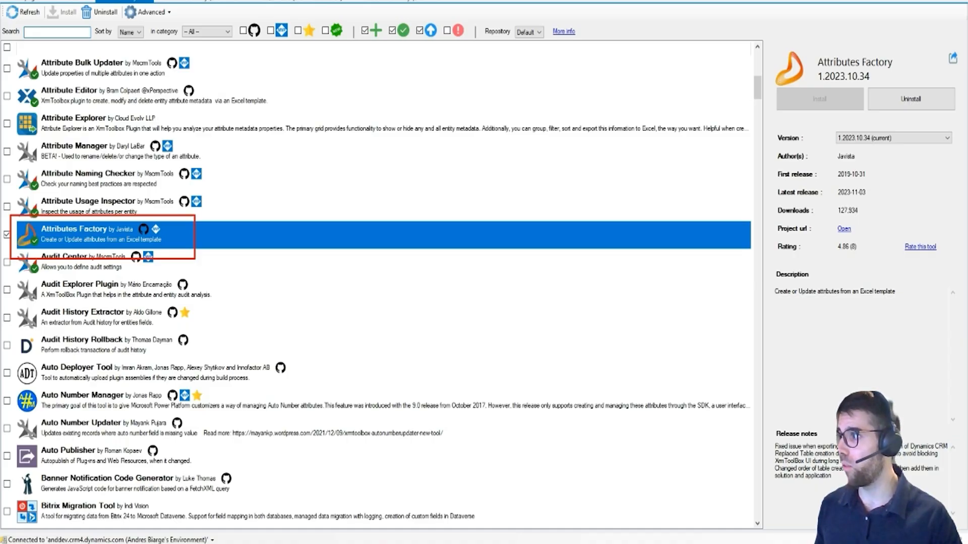
scroll("down", 3)
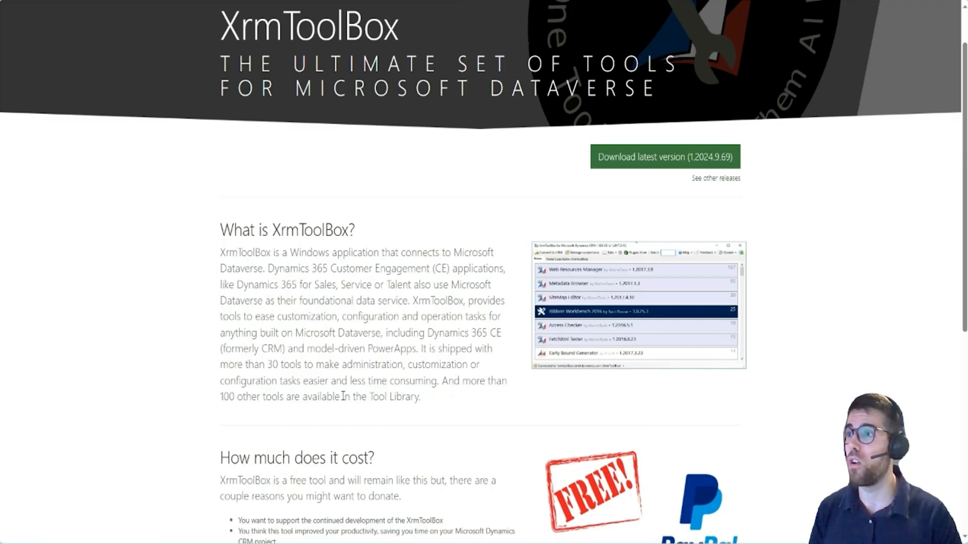
scroll("down", 3)
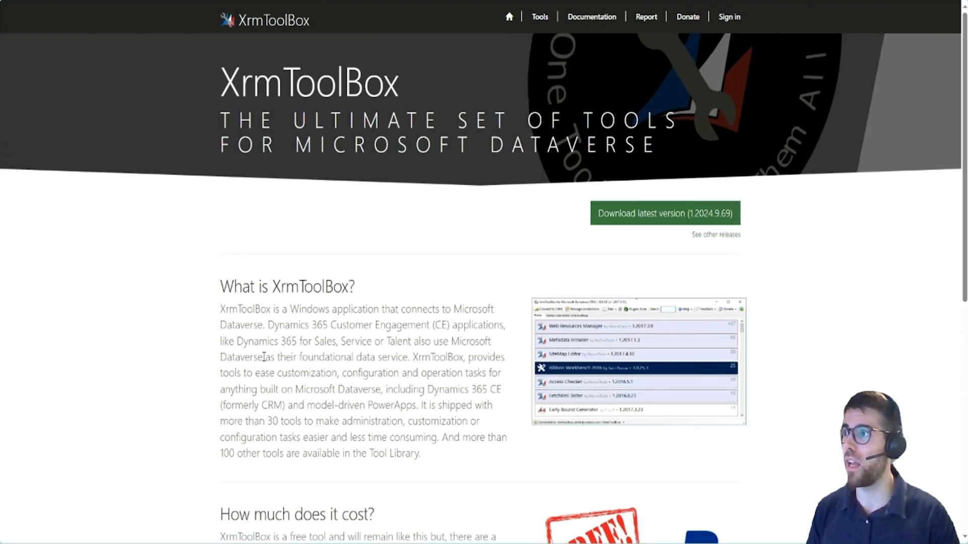
scroll("down", 3)
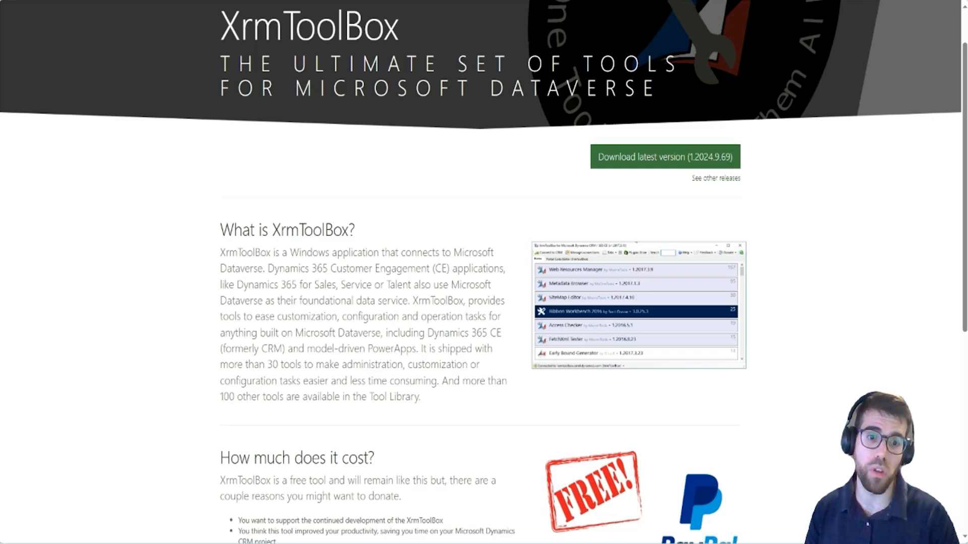